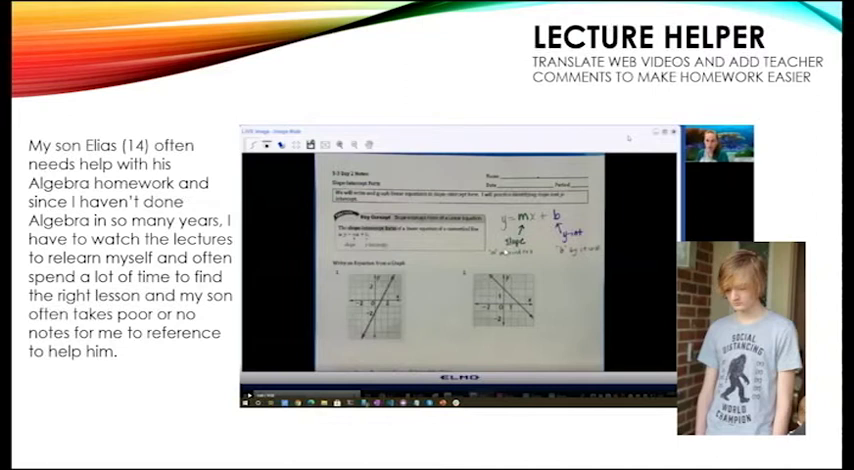
# Play the algebra lecture video and search the transcript for 'slope' to highlight matches.
pyautogui.press('Right')
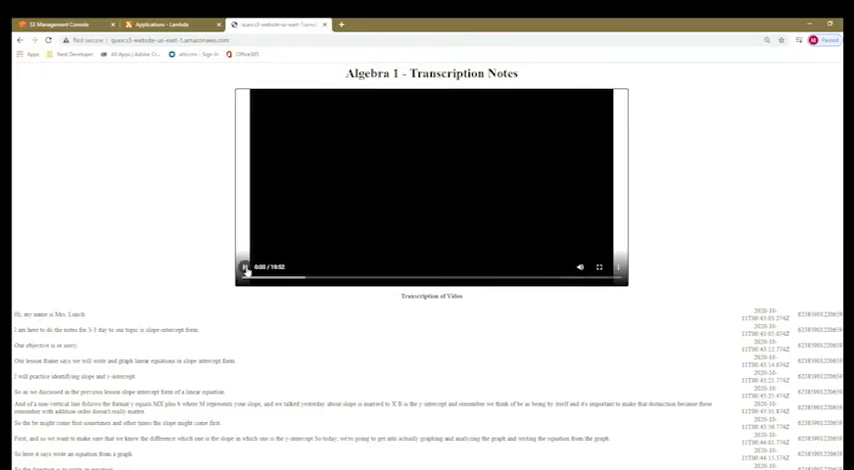
pyautogui.click(245, 267)
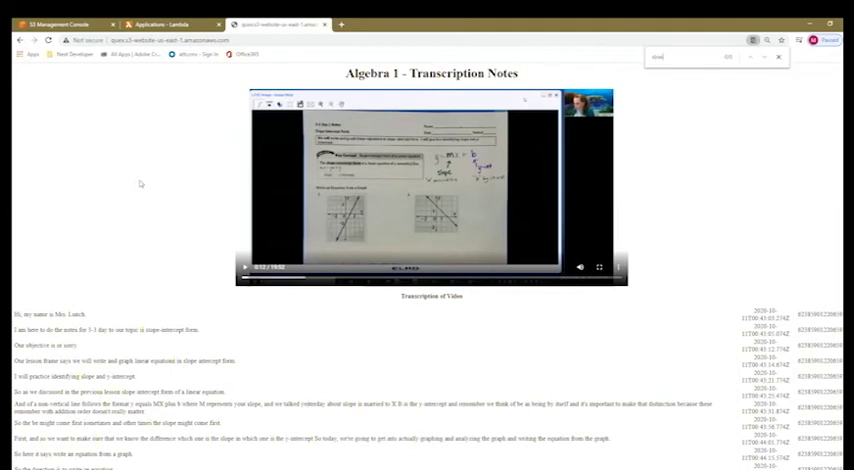
pyautogui.write('slope')
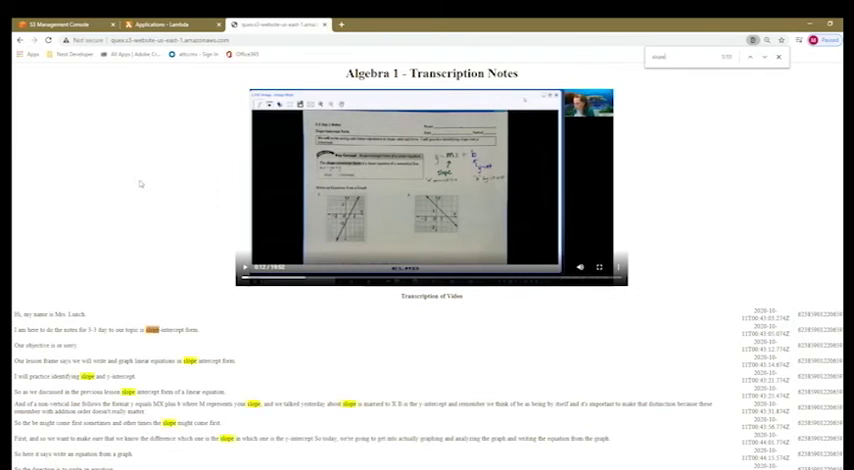